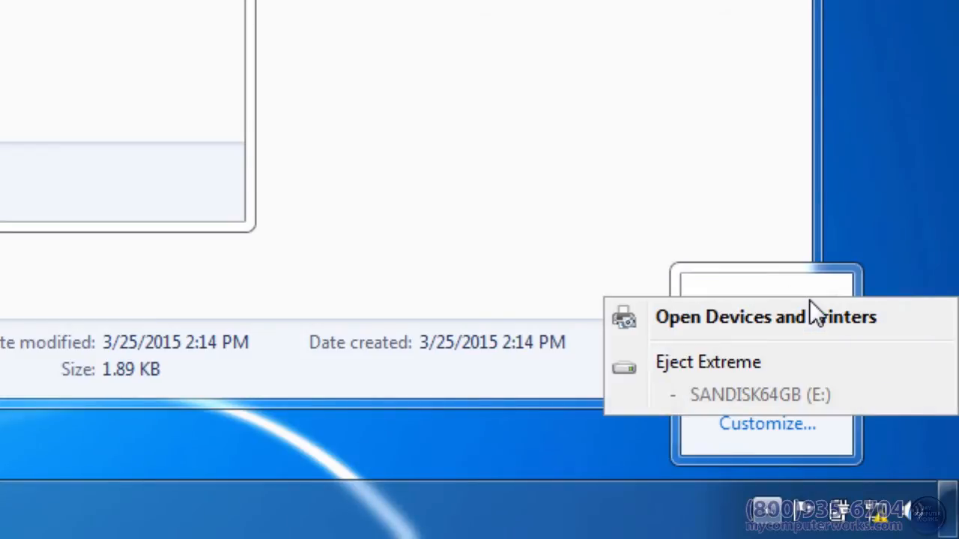
mouse_move(702, 367)
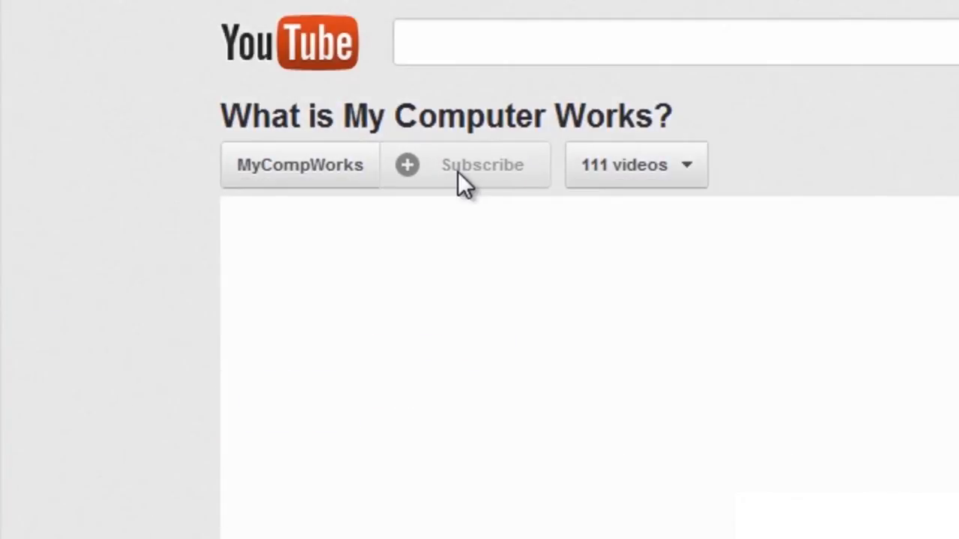
click(482, 165)
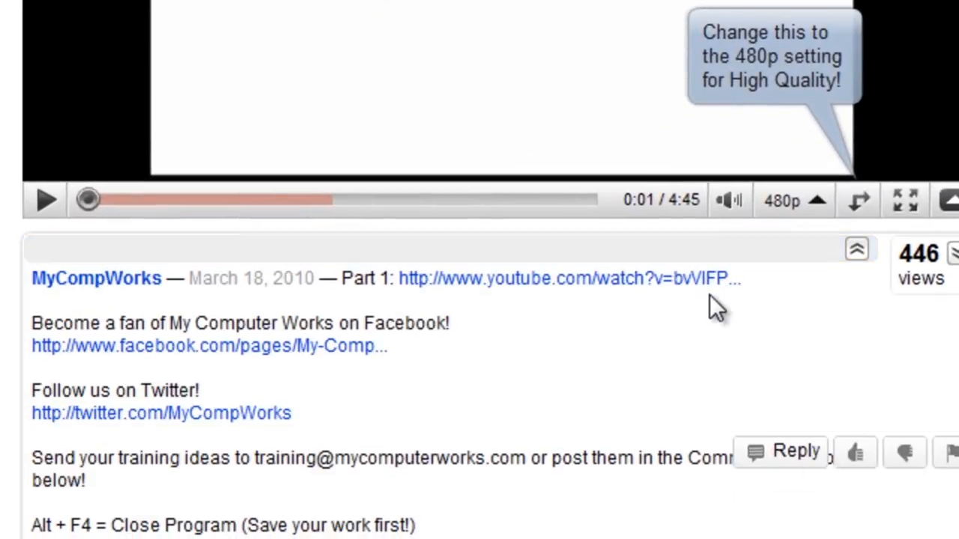
mouse_move(213, 345)
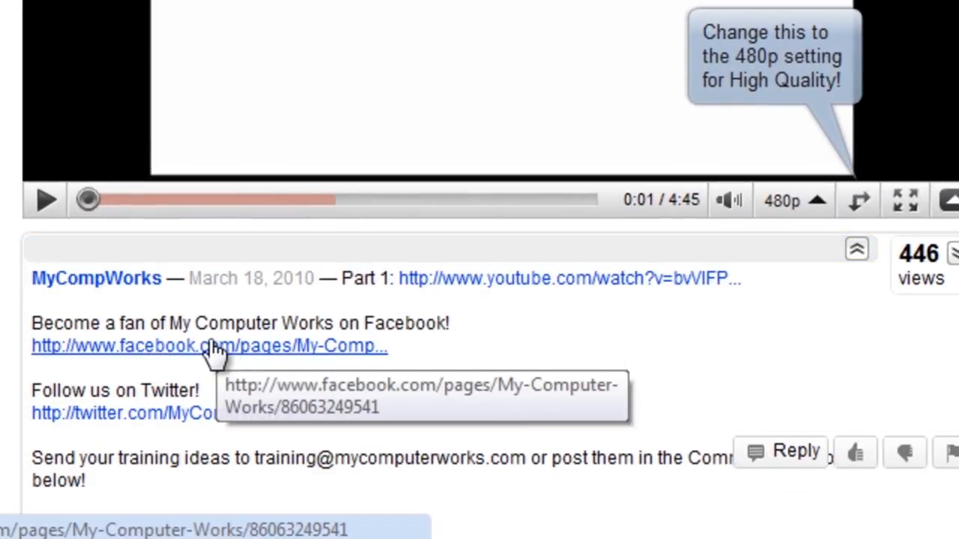
mouse_move(135, 427)
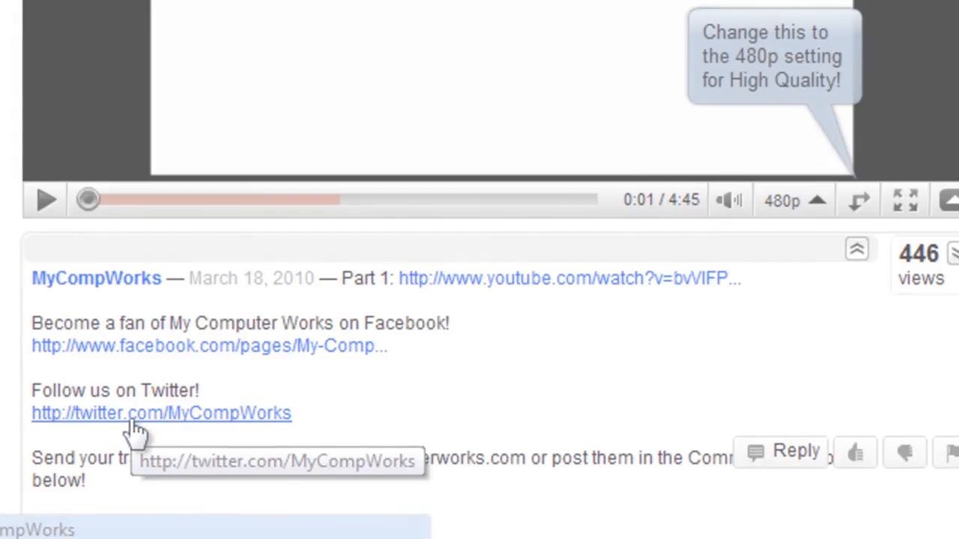